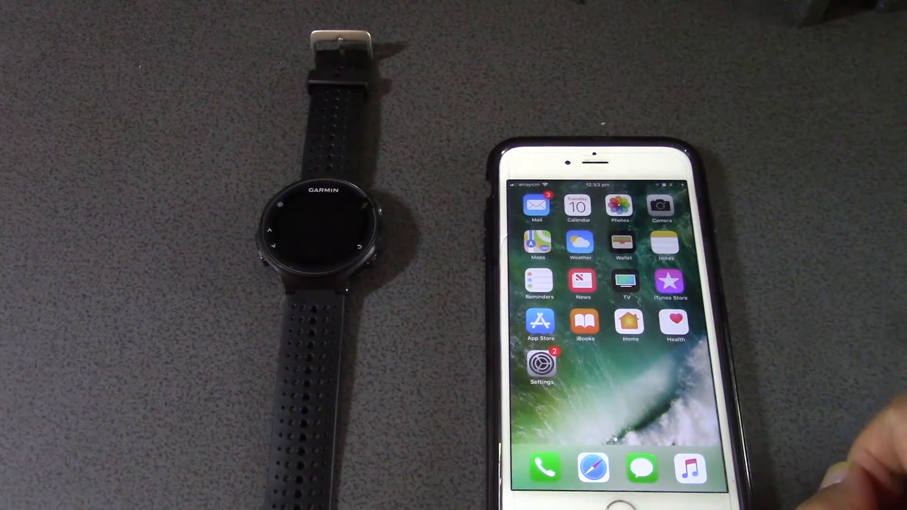
Launch the App Store from the iPhone home screen.
{"action": "left_click", "coordinate": [541, 324]}
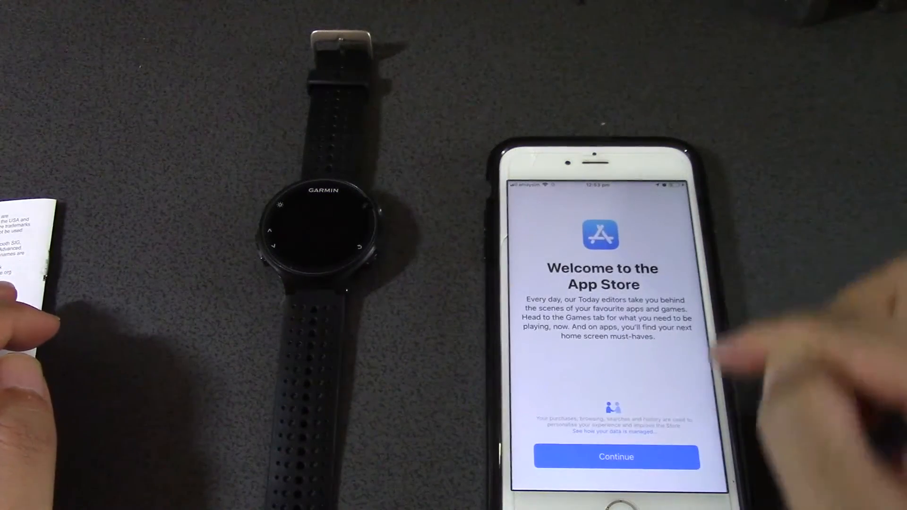
Get past the App Store welcome screen and search for 'garmin connect mobile'.
{"action": "left_click", "coordinate": [616, 456]}
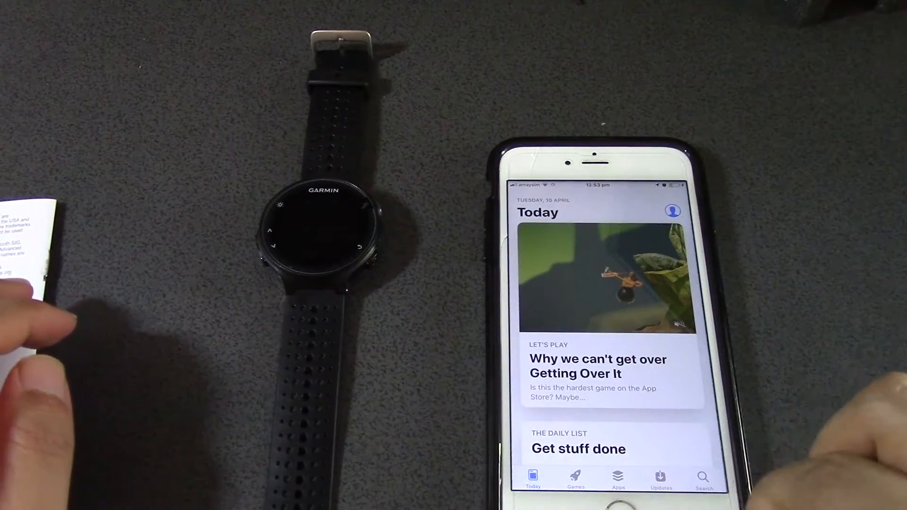
{"action": "left_click", "coordinate": [703, 479]}
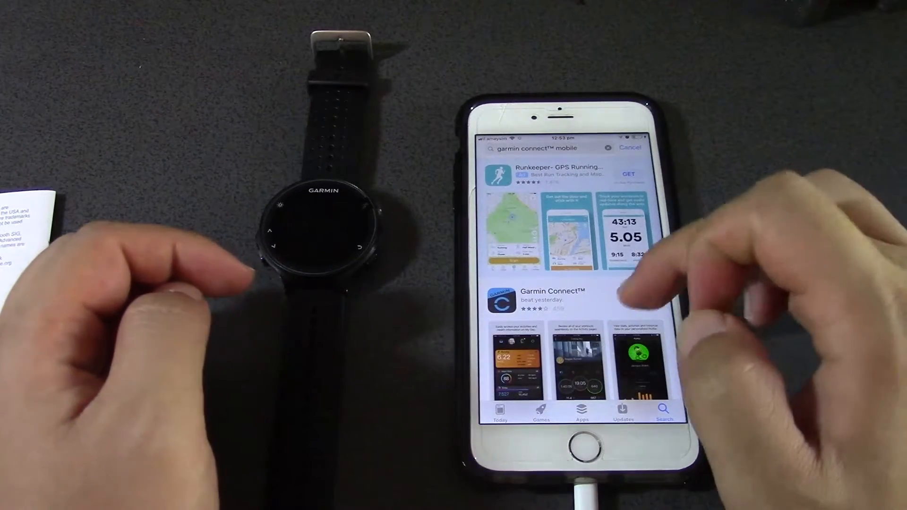
Scroll to Garmin Connect™ in the results and confirm its download.
{"action": "scroll", "scroll_direction": "down", "scroll_amount": 3}
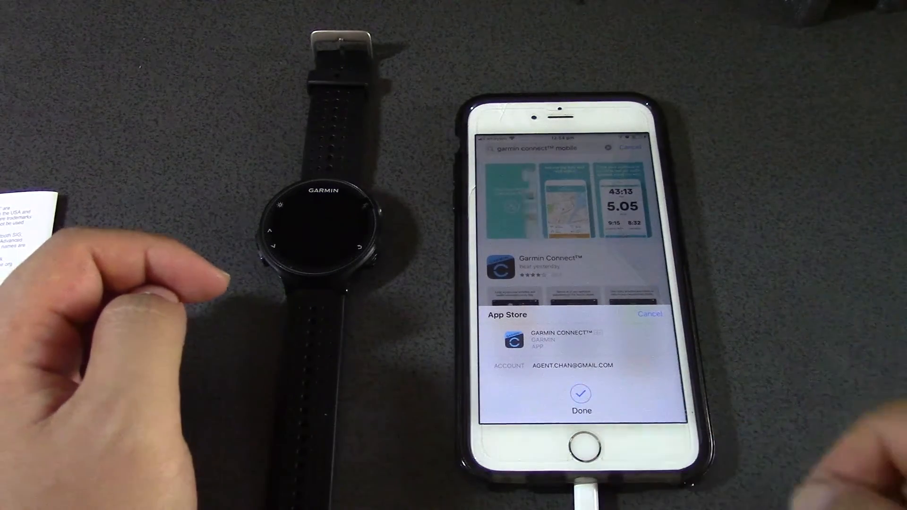
{"action": "left_click", "coordinate": [580, 395]}
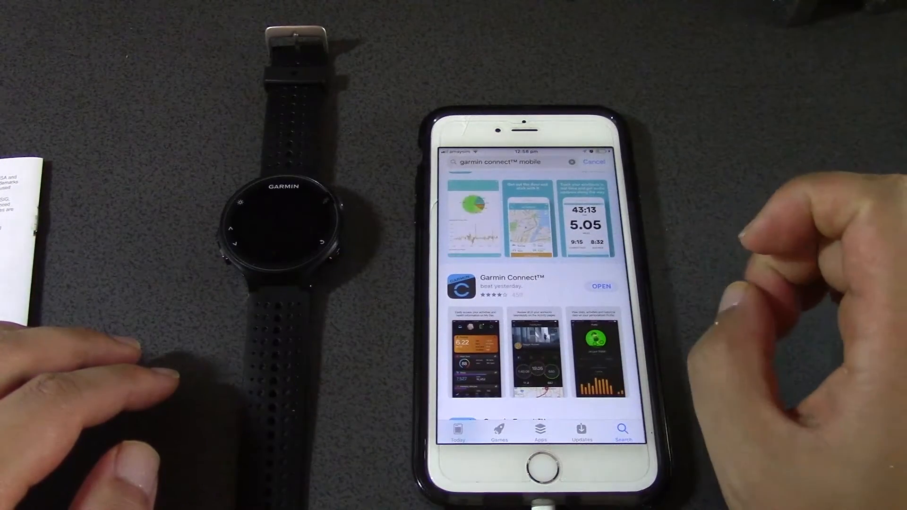
Launch the newly installed Garmin Connect app from the App Store.
{"action": "left_click", "coordinate": [601, 286]}
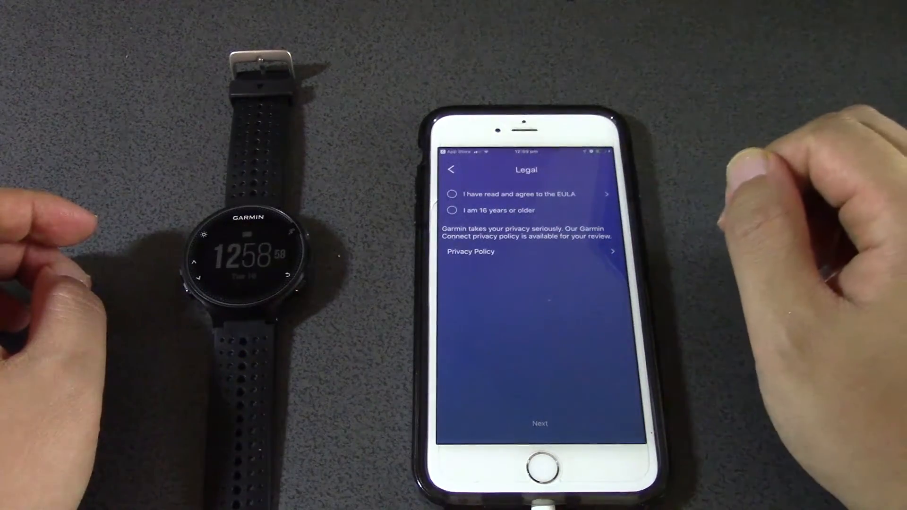
Accept the EULA and age confirmation on the Legal screen and continue.
{"action": "left_click", "coordinate": [527, 193]}
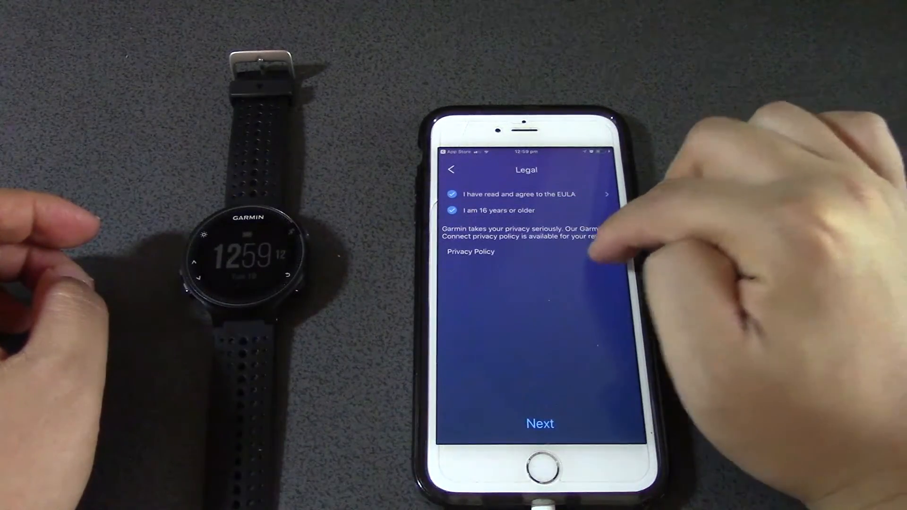
{"action": "left_click", "coordinate": [469, 252]}
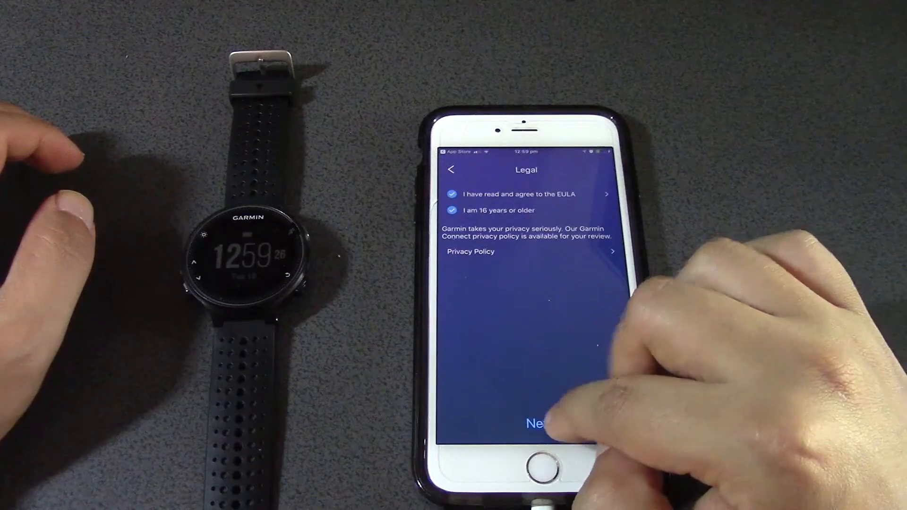
{"action": "left_click", "coordinate": [532, 423]}
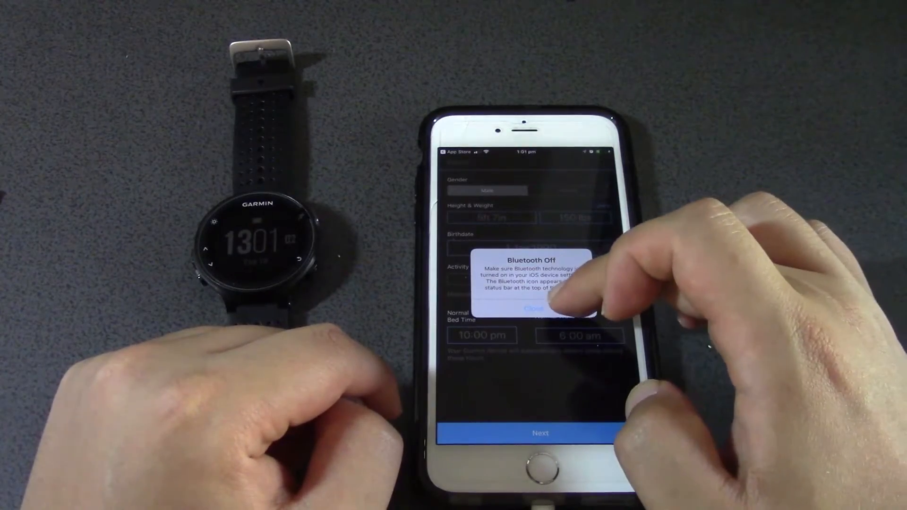
Dismiss the Bluetooth Off warning and switch Bluetooth on in Control Center.
{"action": "left_click", "coordinate": [534, 309]}
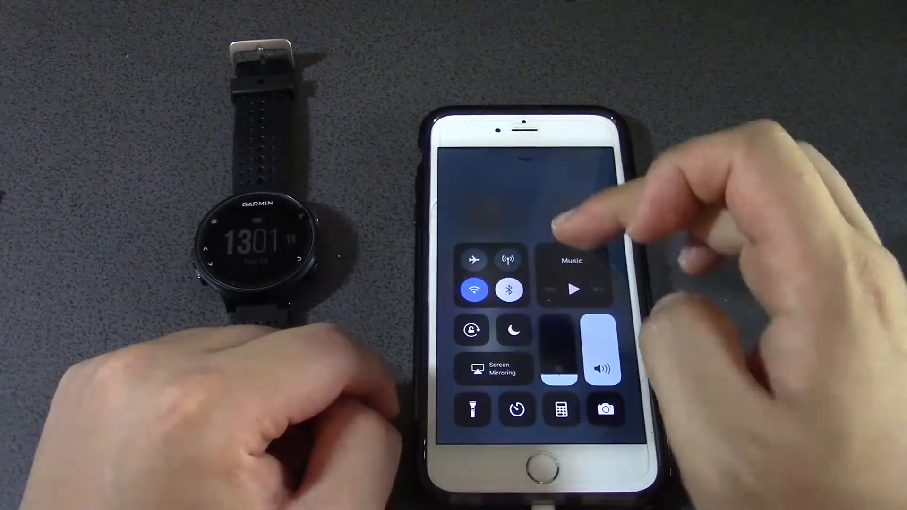
{"action": "left_click", "coordinate": [507, 290]}
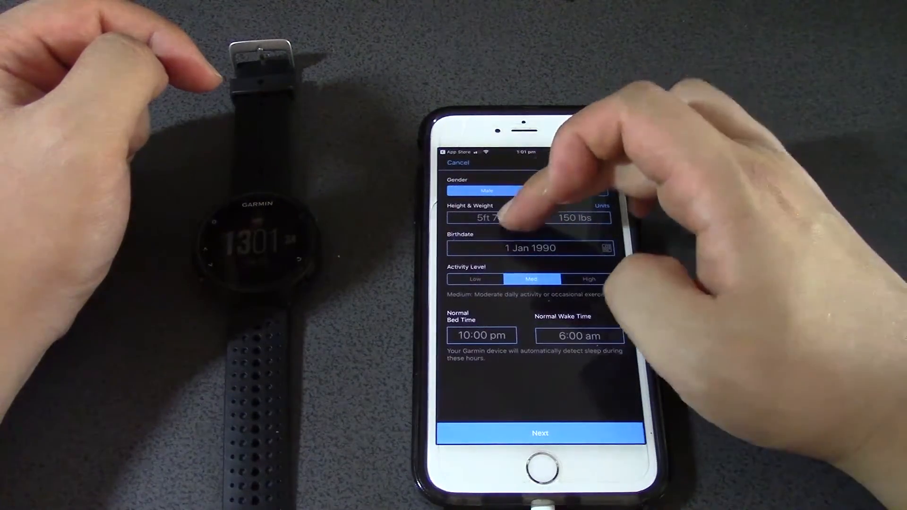
Submit the profile details, landing on a Wareable Forerunner 235 review.
{"action": "left_click", "coordinate": [488, 219]}
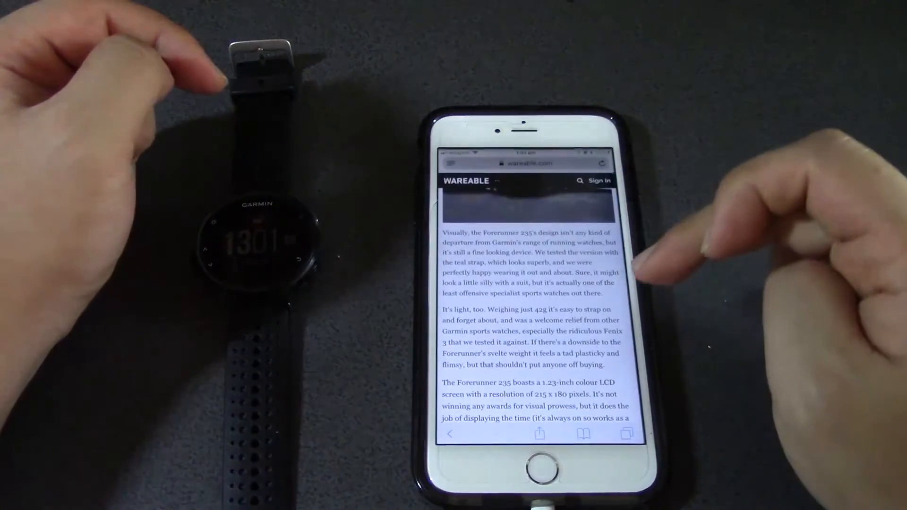
{"action": "left_click", "coordinate": [527, 163]}
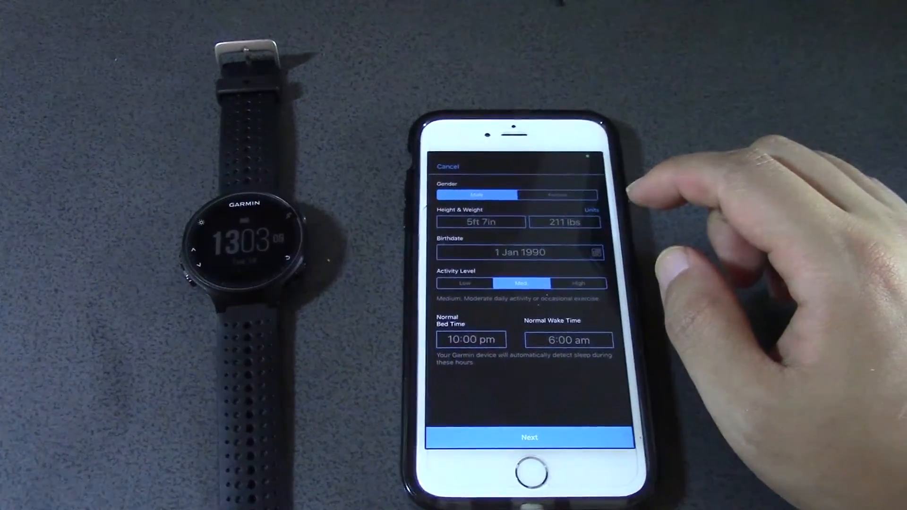
Confirm the profile (male, 5ft 7in, 211 lbs, born 1 Jan 1990) and continue.
{"action": "left_click", "coordinate": [528, 438]}
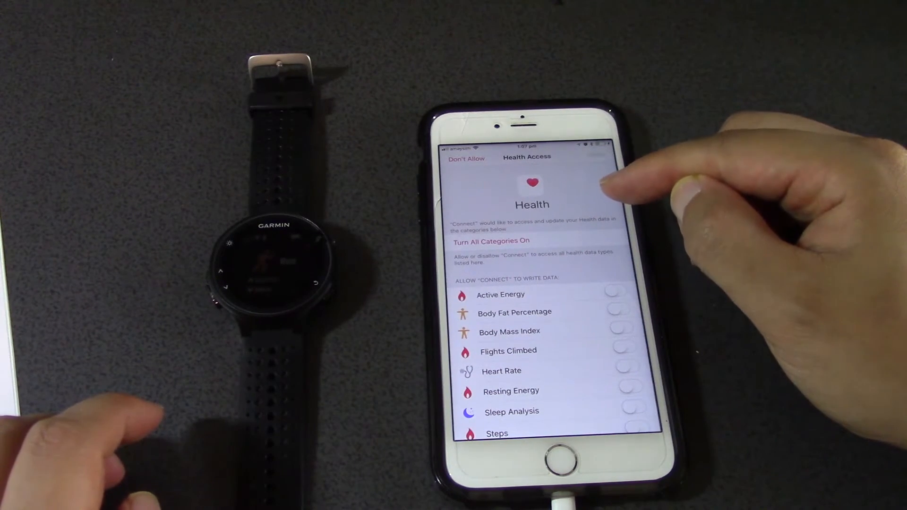
{"action": "left_click", "coordinate": [492, 241]}
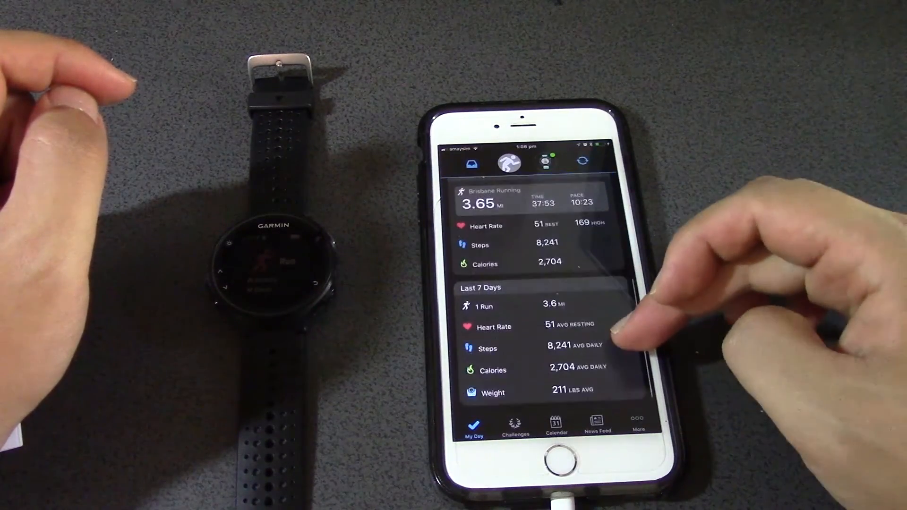
Scroll up in the Brisbane Running activity view to its 37:53 summary and route map.
{"action": "scroll", "scroll_direction": "up", "scroll_amount": 3}
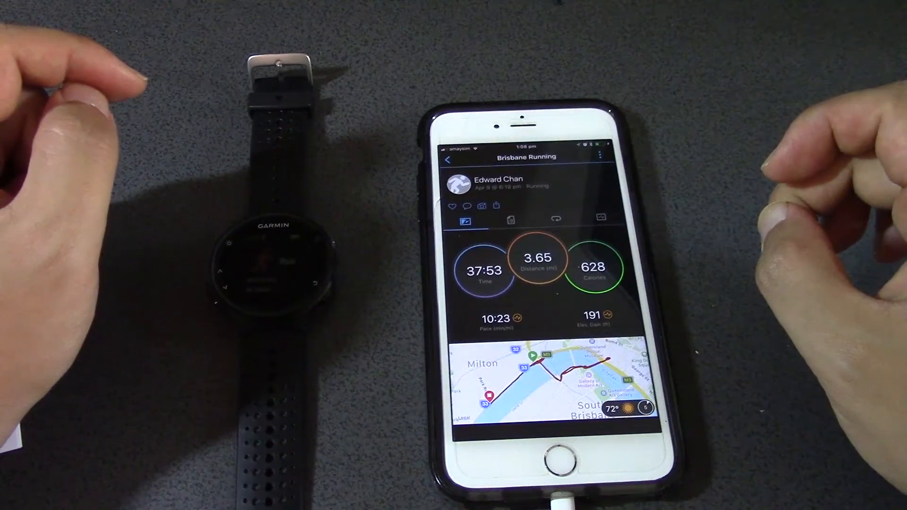
Scroll through the Brisbane Running activity details down to the badges.
{"action": "scroll", "scroll_direction": "down", "scroll_amount": 3}
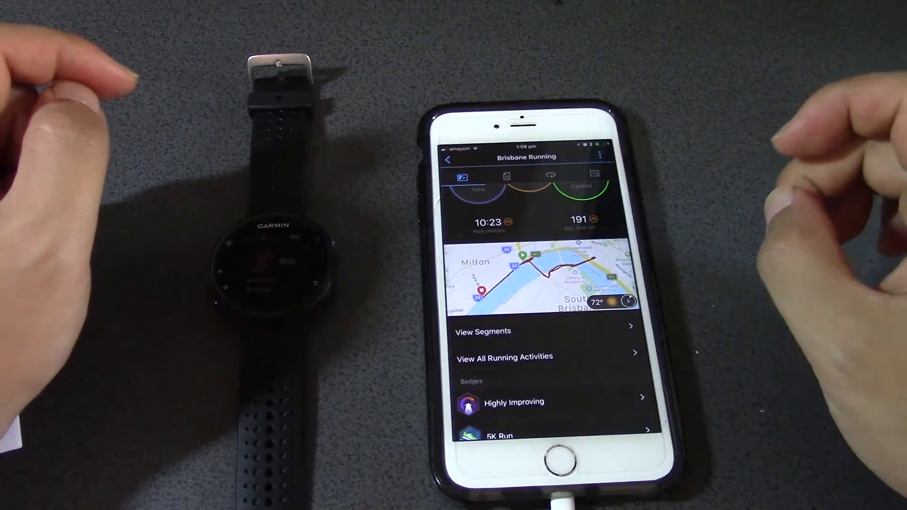
{"action": "scroll", "scroll_direction": "down", "scroll_amount": 3}
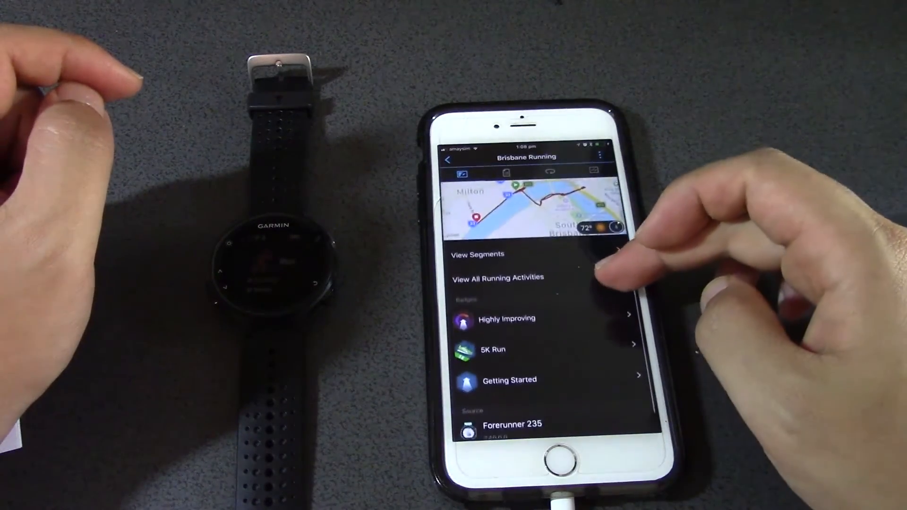
{"action": "scroll", "scroll_direction": "down", "scroll_amount": 3}
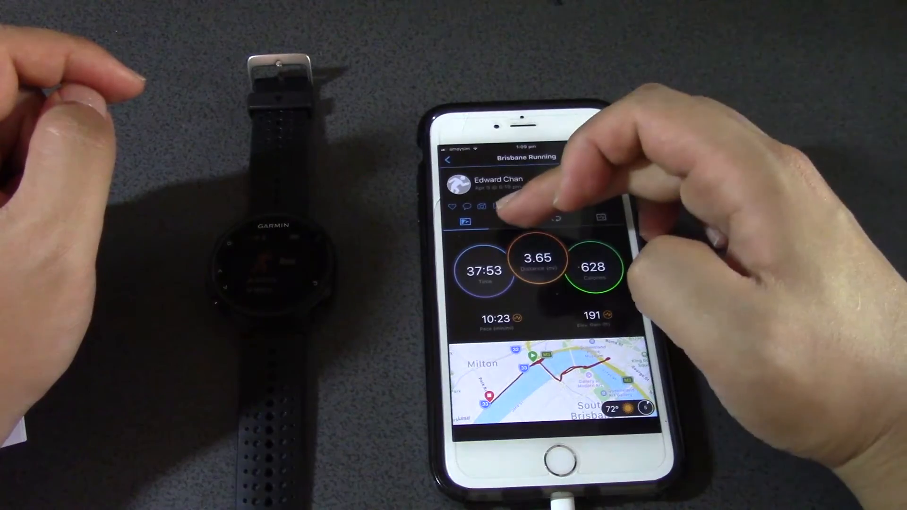
{"action": "scroll", "scroll_direction": "down", "scroll_amount": 3}
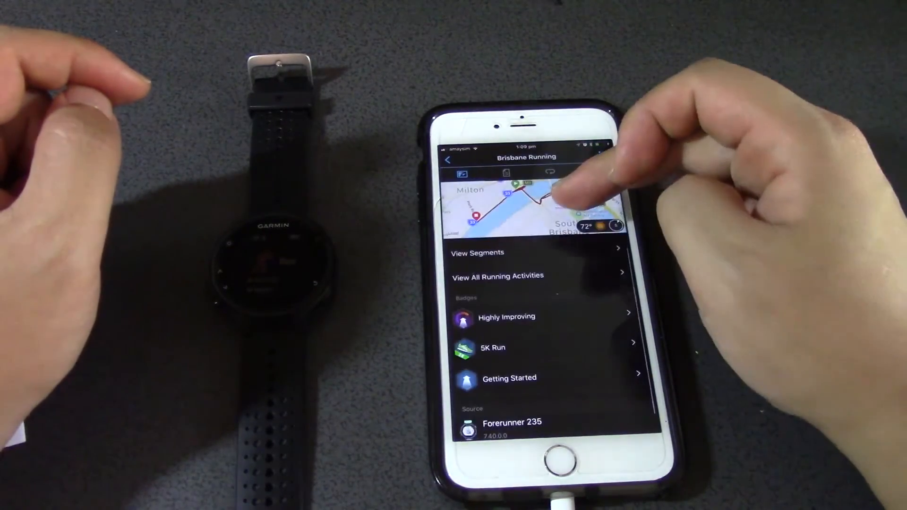
{"action": "scroll", "scroll_direction": "down", "scroll_amount": 3}
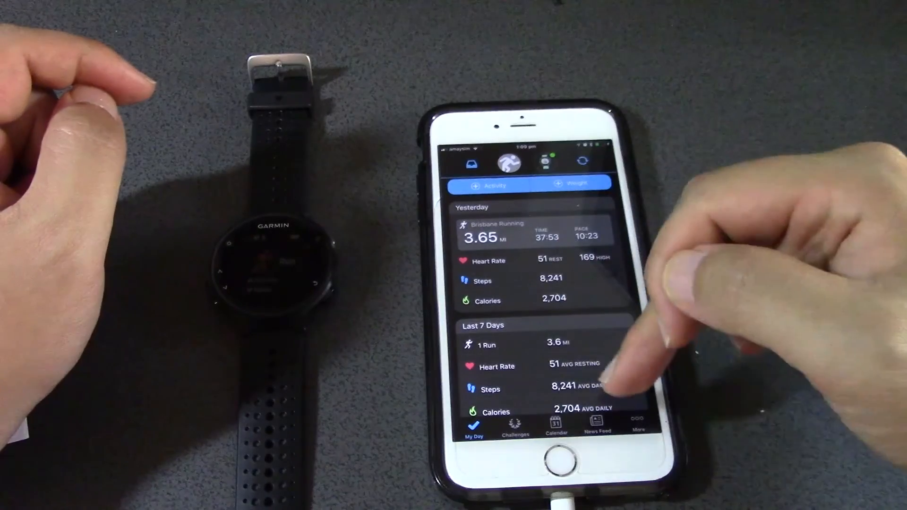
{"action": "left_click", "coordinate": [557, 422]}
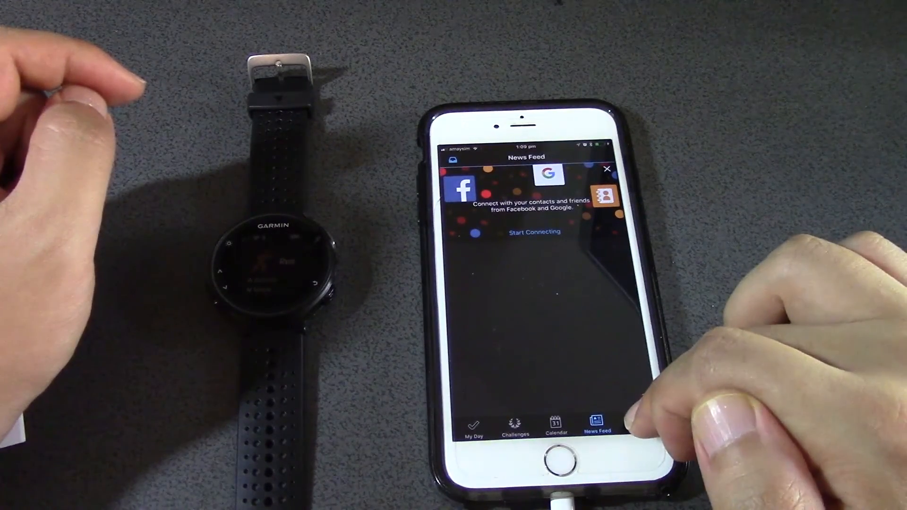
{"action": "left_click", "coordinate": [637, 422]}
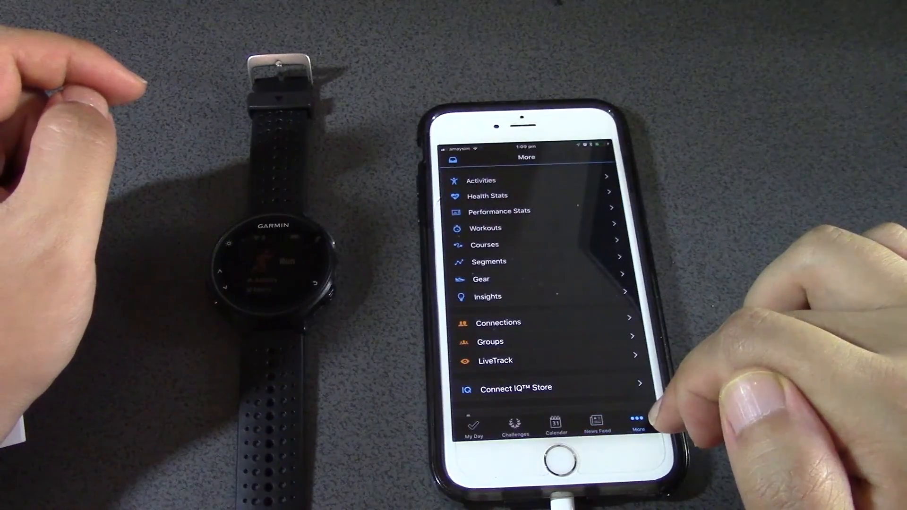
{"action": "left_click", "coordinate": [473, 425]}
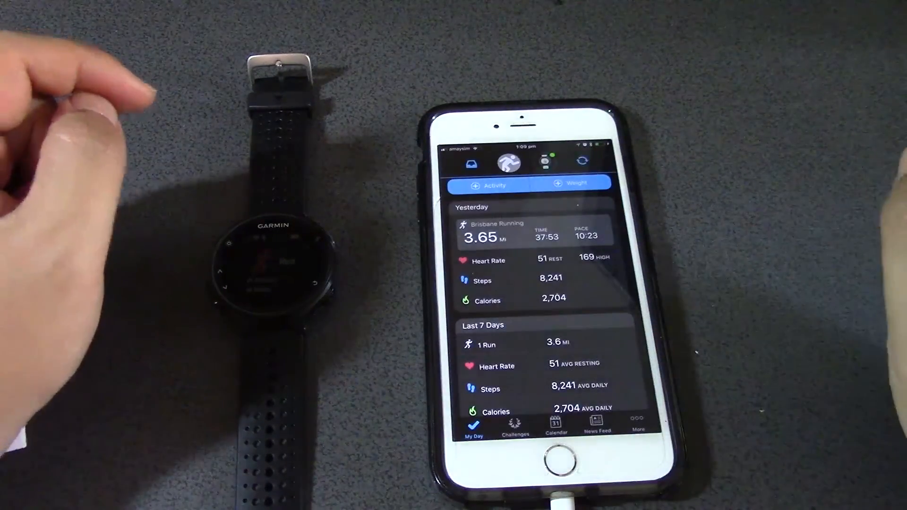